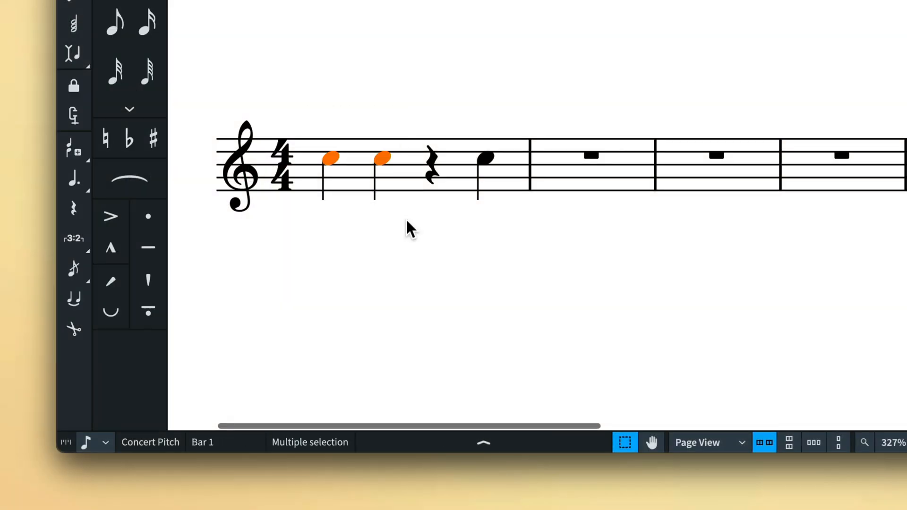
Add accent marks to the first two quarter notes of bar 1
click(111, 217)
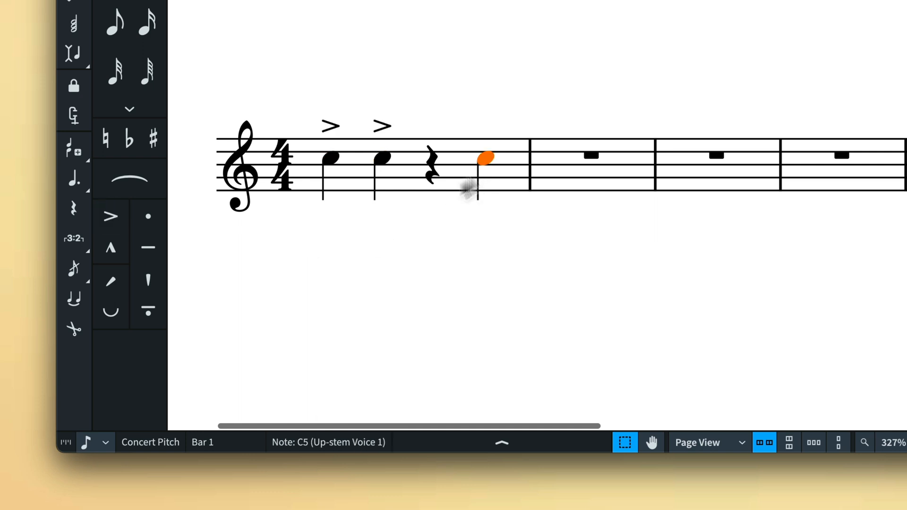
click(148, 216)
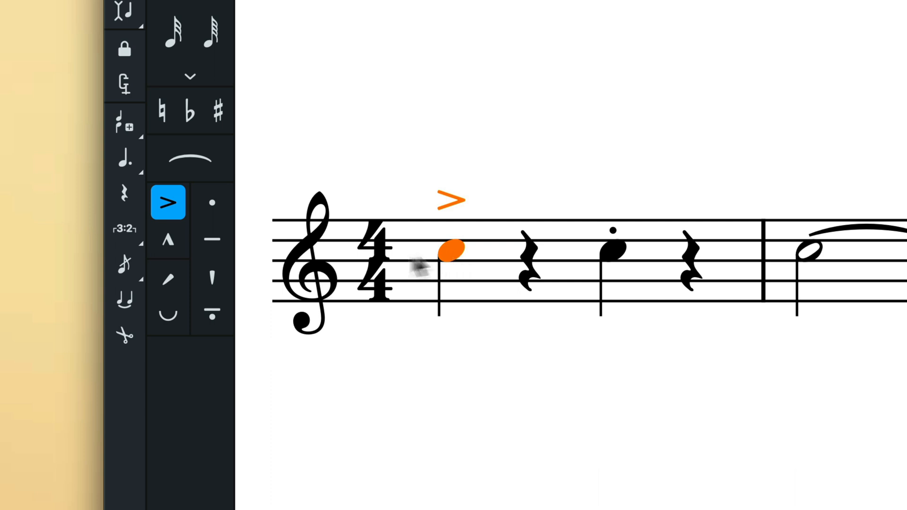
mouse_move(168, 240)
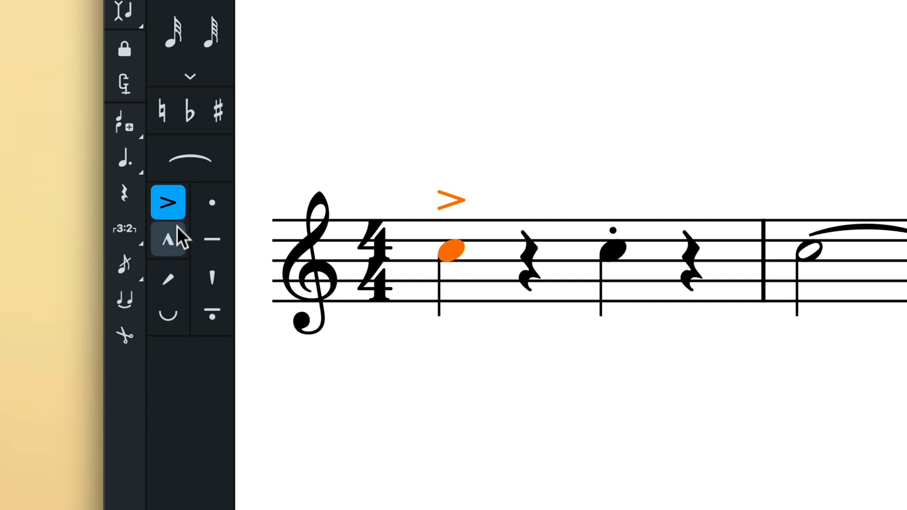
Swap the first note's accent for marcato and make the third note staccato-tenuto
click(168, 239)
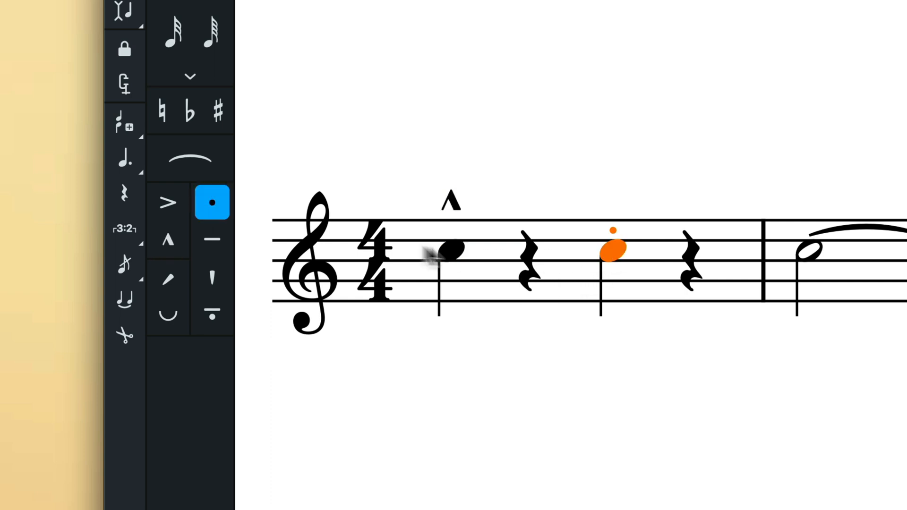
click(213, 240)
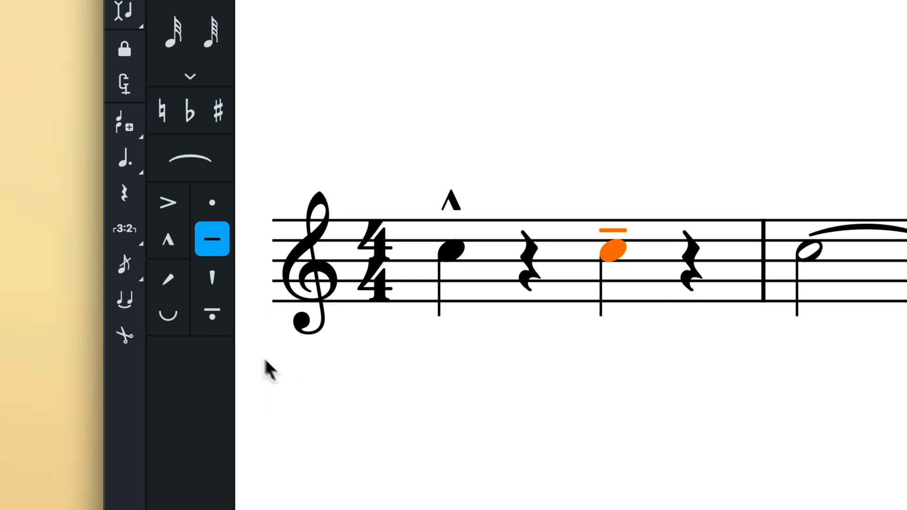
click(213, 313)
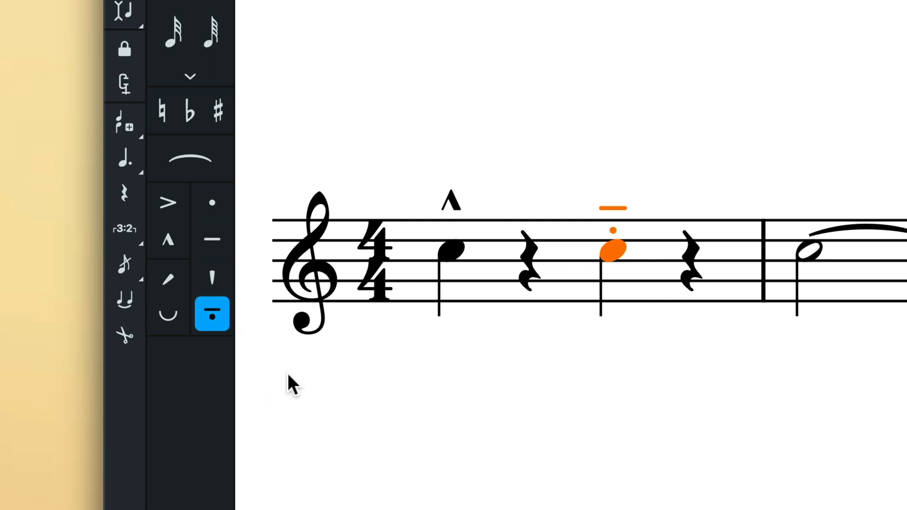
mouse_move(735, 390)
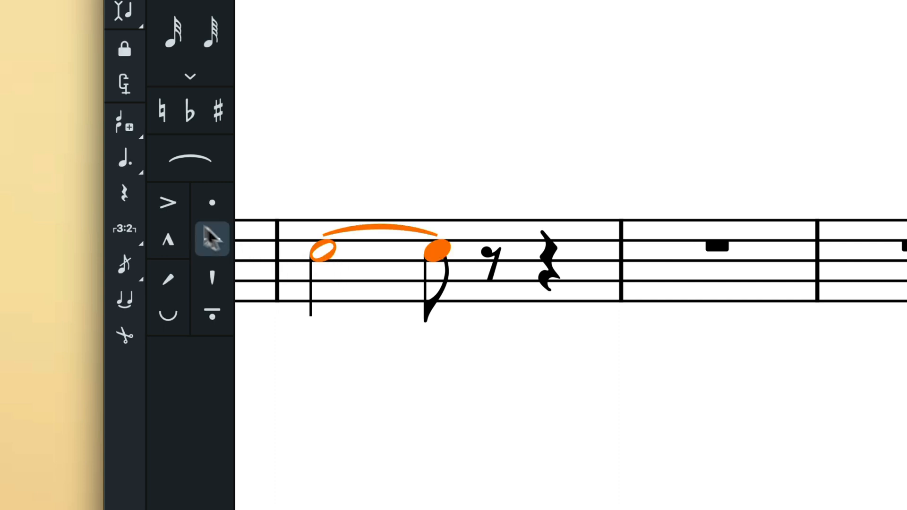
Put an accent at the start and a staccato at the end of the bar-2 tied note
click(168, 203)
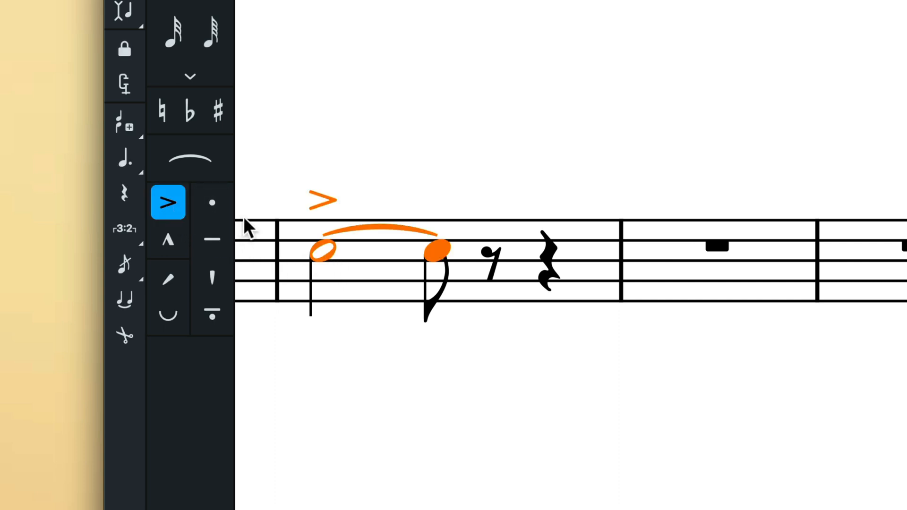
click(211, 202)
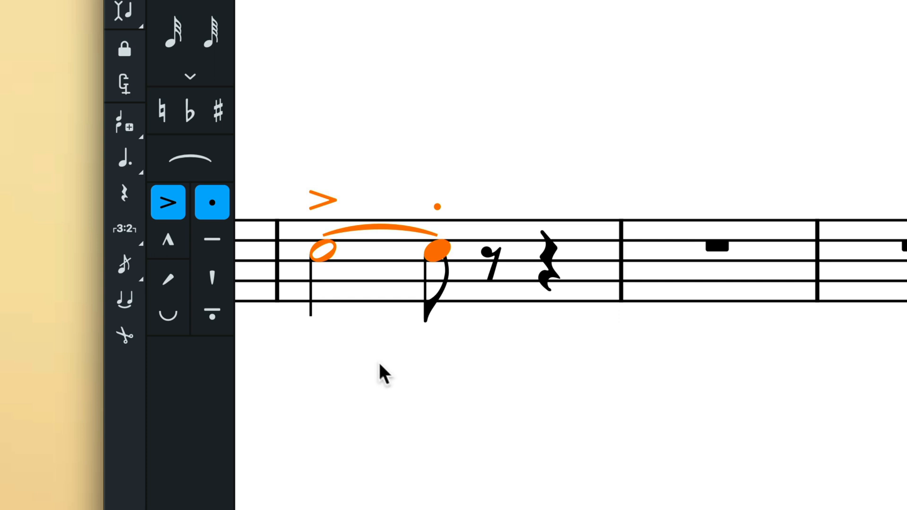
mouse_move(395, 385)
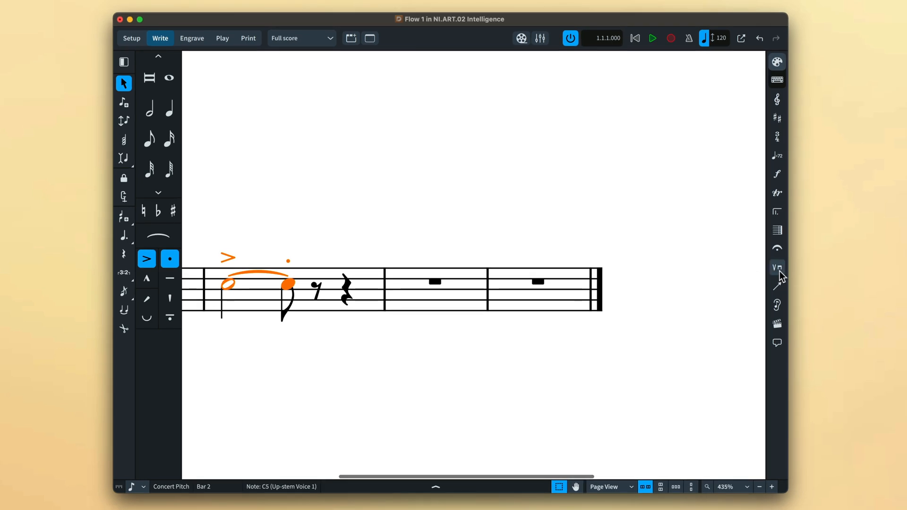
Show the Playing Techniques panel with the Keyboard group (pedal marks, sopra, sotto) expanded
click(776, 267)
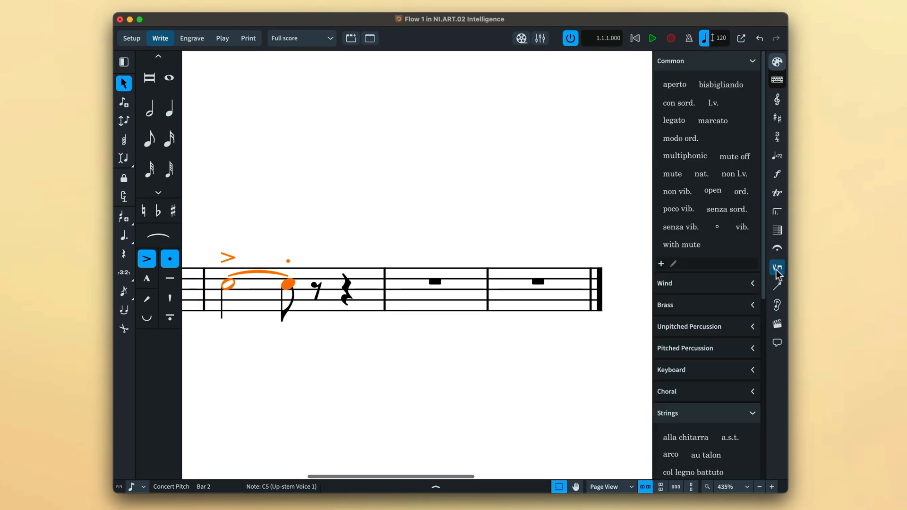
scroll(down, 3)
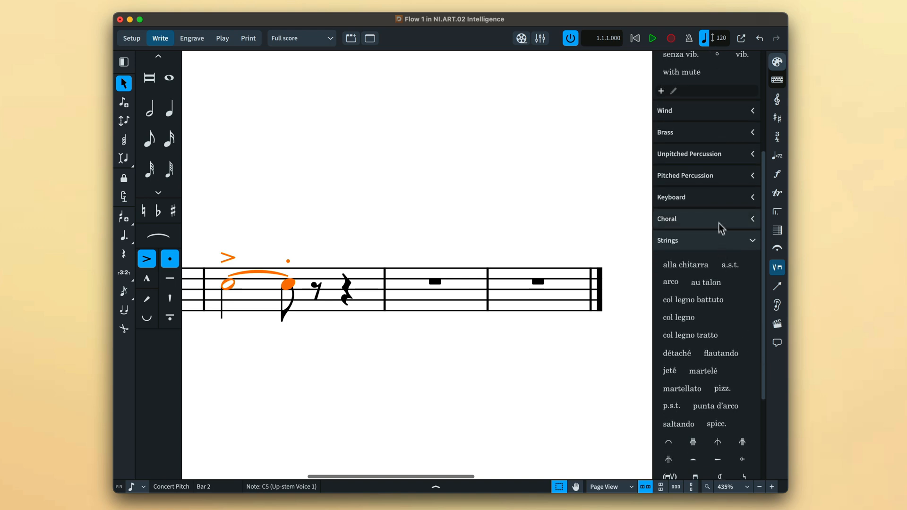
click(671, 196)
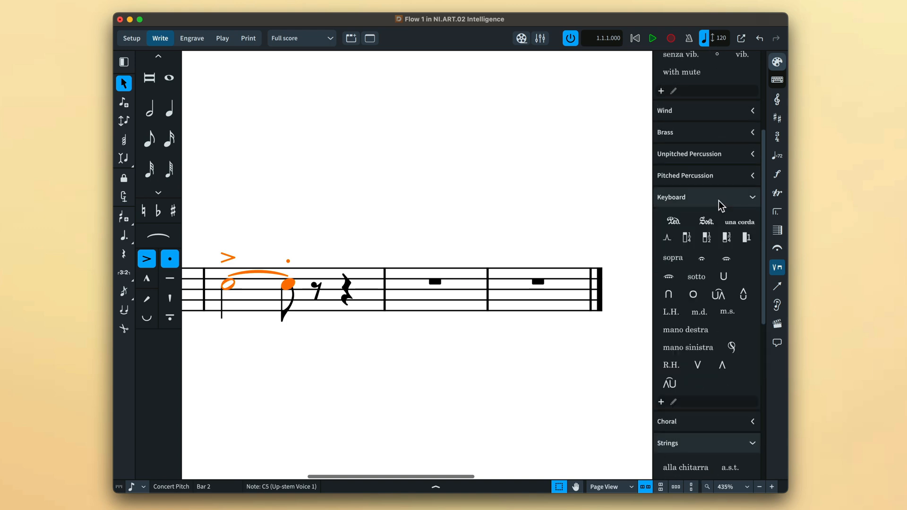